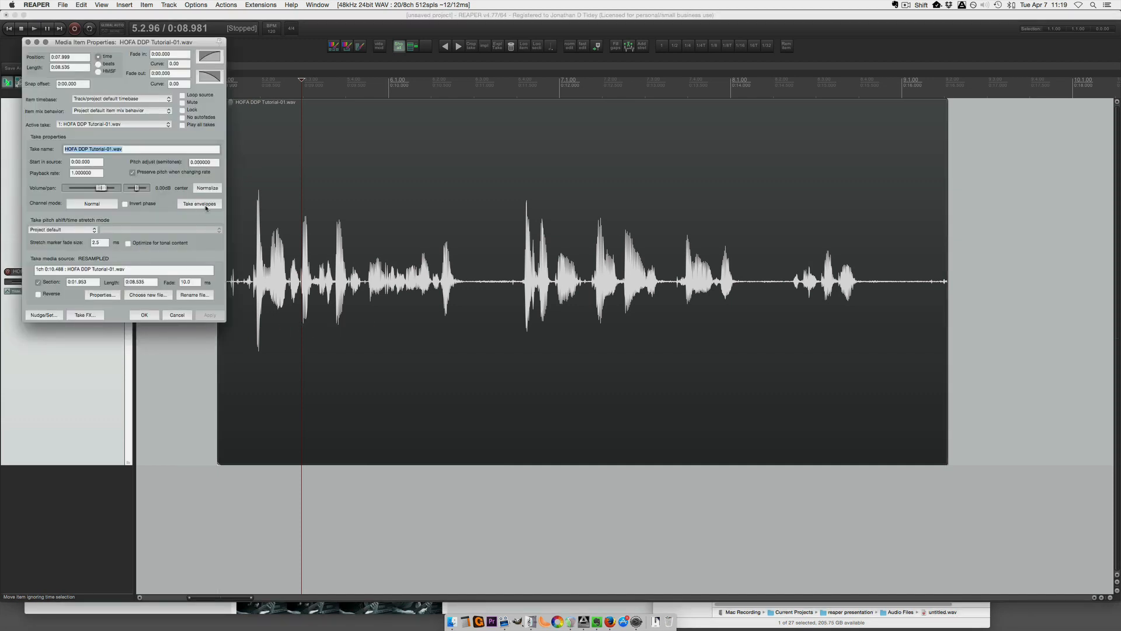
# - Add a Take volume envelope to the HOFA DDP Tutorial clip from its item properties
pyautogui.click(198, 203)
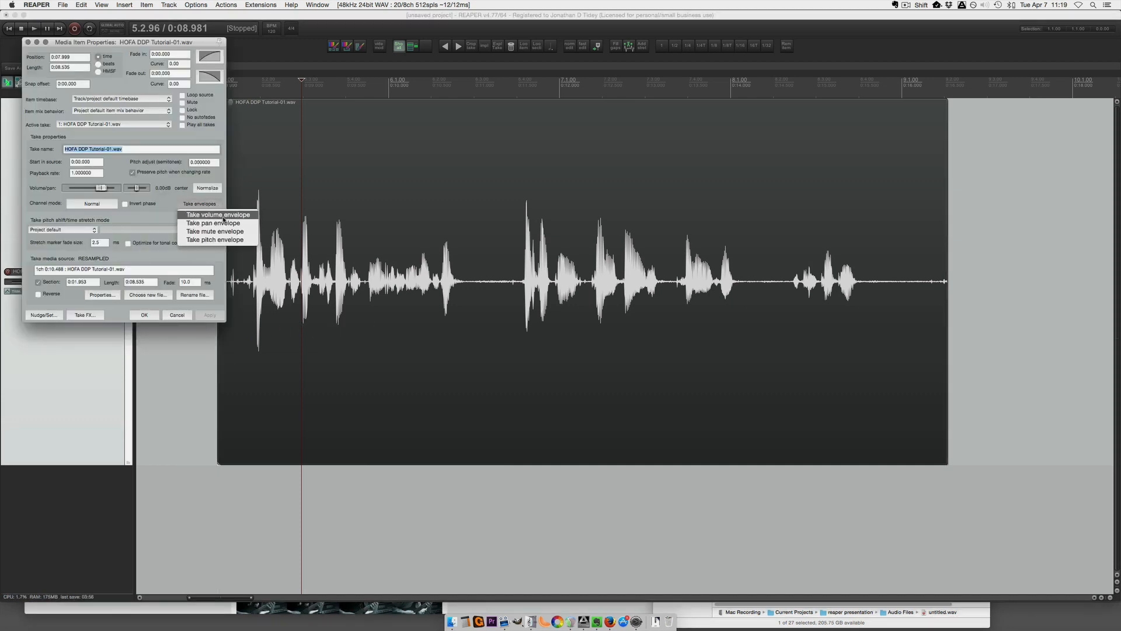
pyautogui.moveTo(245, 222)
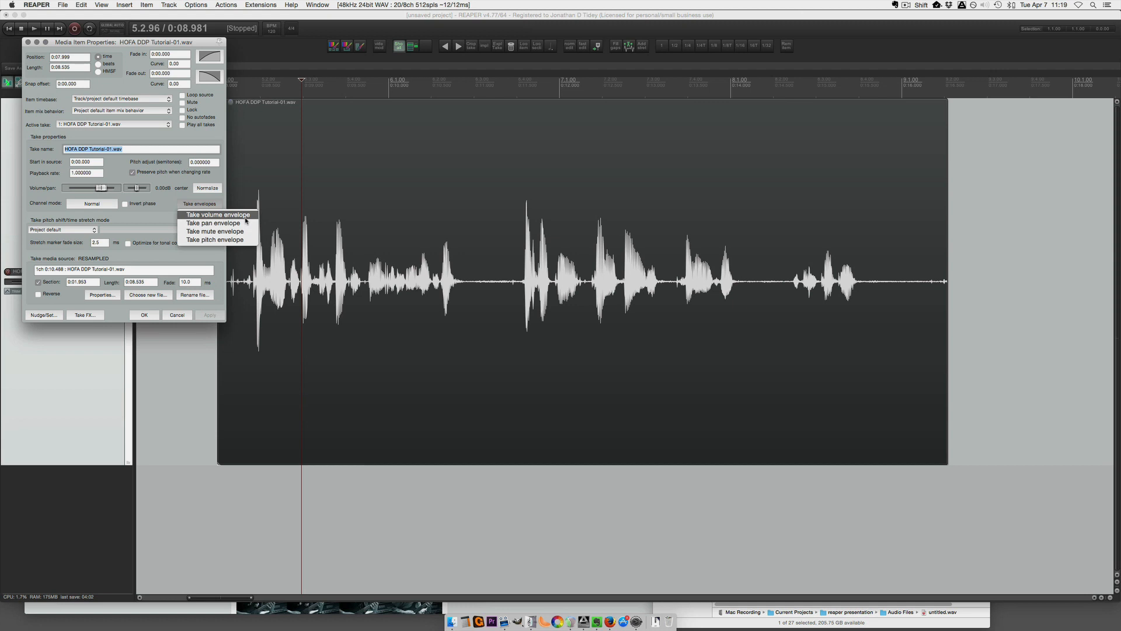
pyautogui.click(217, 215)
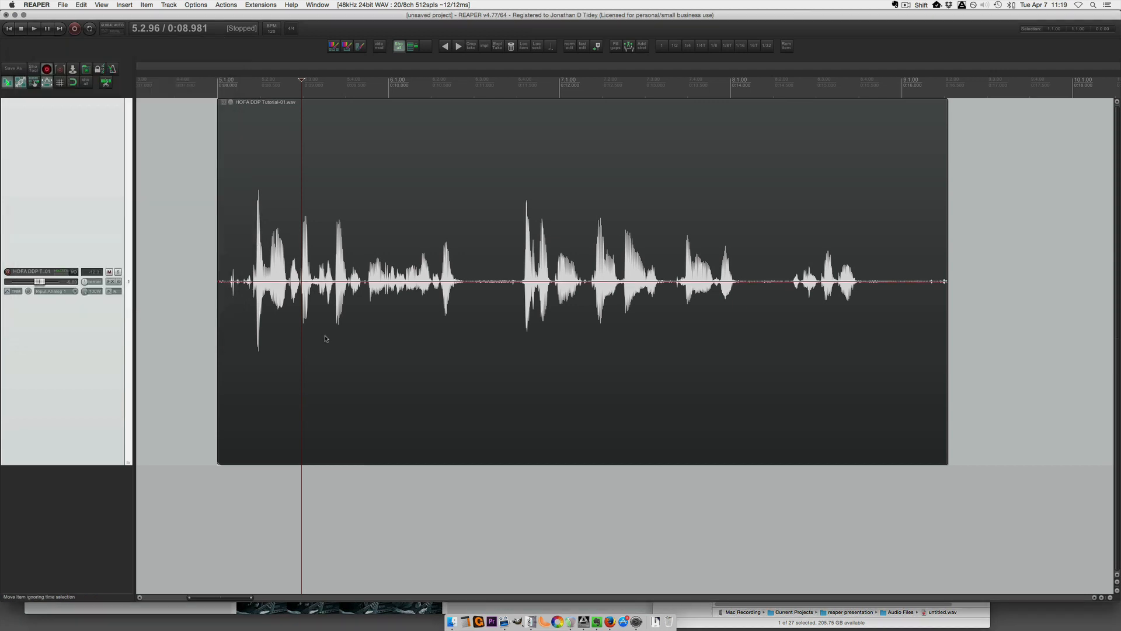
# - Check via the clip's Take menu that its volume envelope is active
pyautogui.rightClick(326, 338)
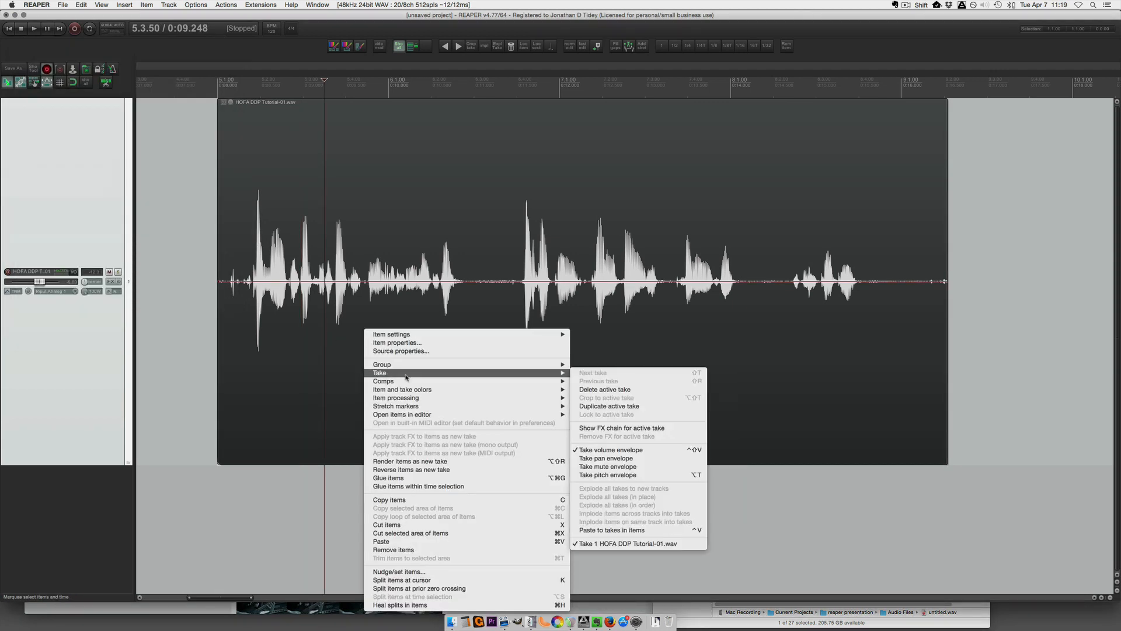
pyautogui.moveTo(628, 474)
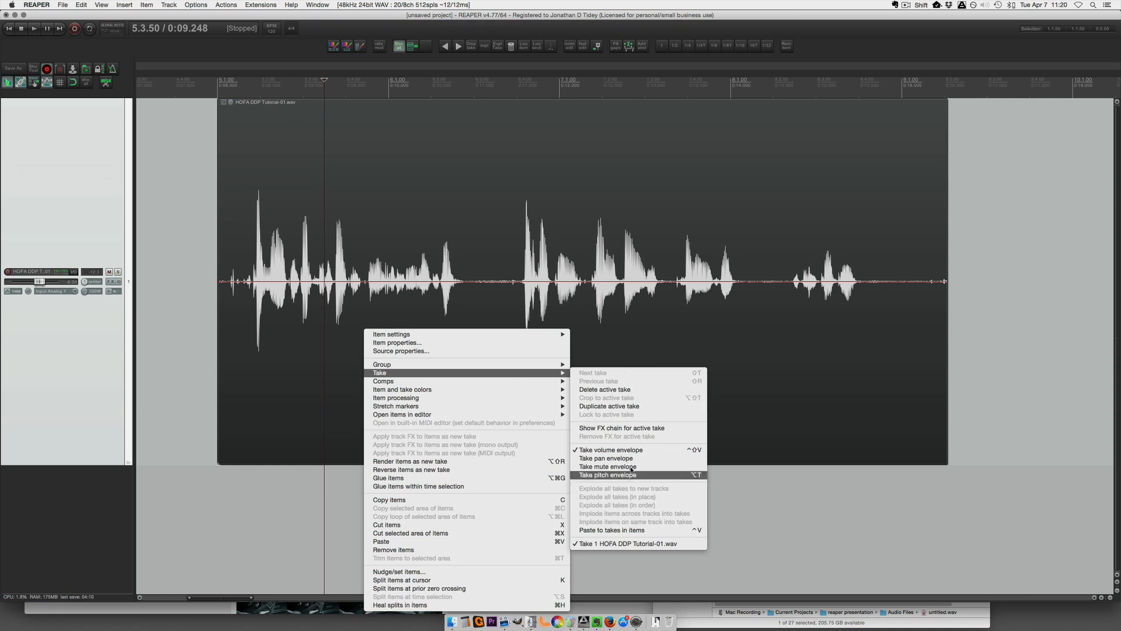
pyautogui.moveTo(705, 337)
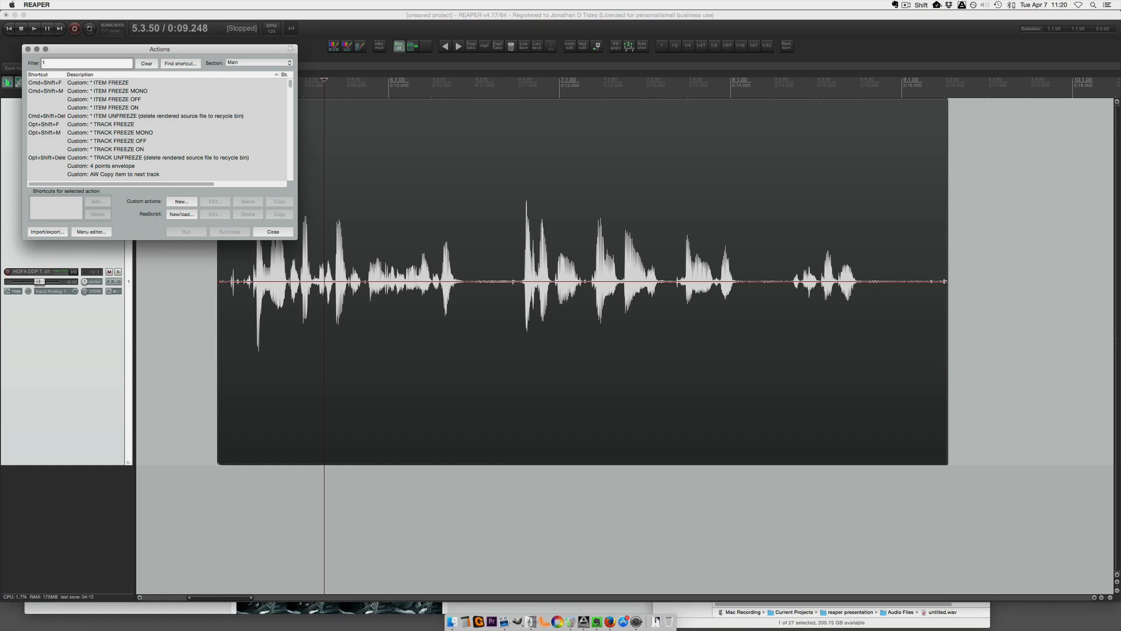
# - Filter the Actions list for 'take volume' to find the toggle shortcut, then dismiss it
pyautogui.write('take volume')
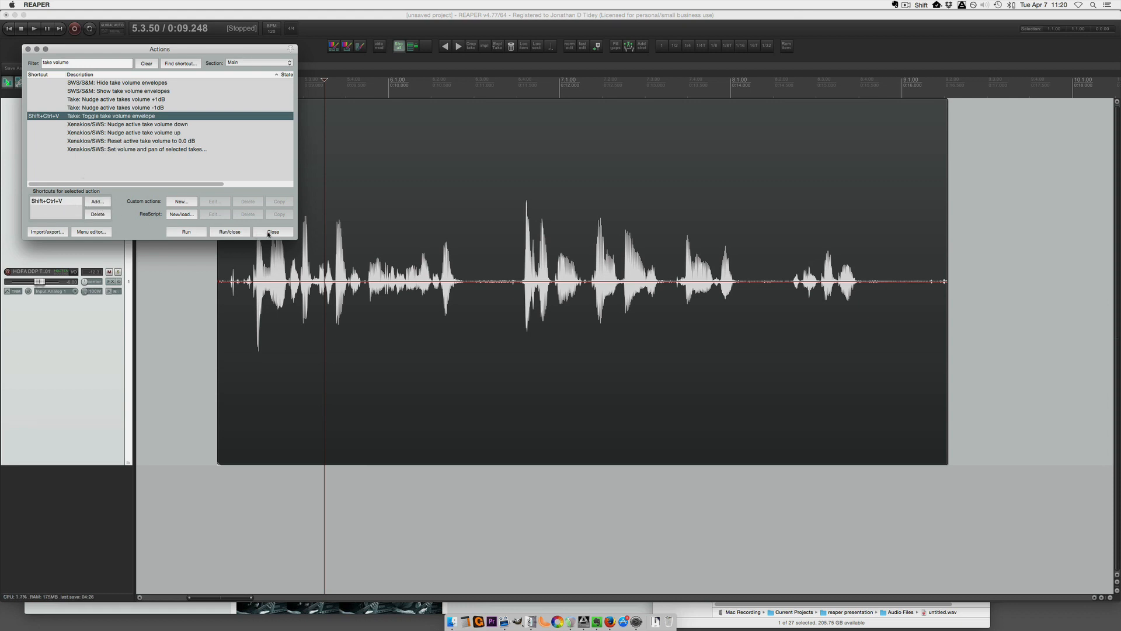
pyautogui.click(273, 231)
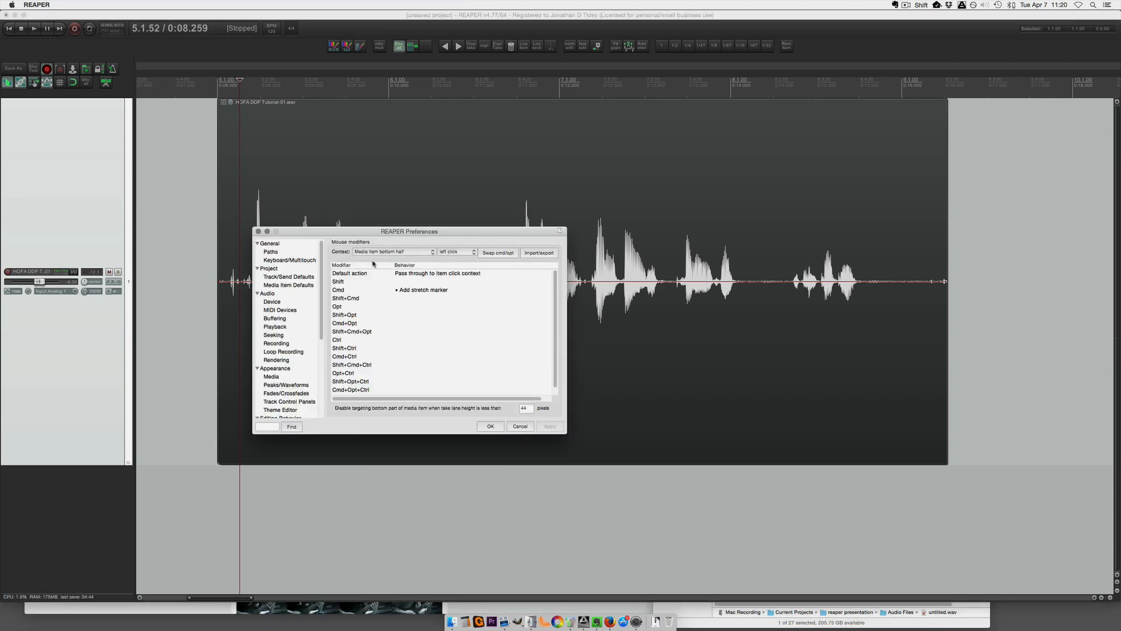
# - Set the mouse modifier Context to Envelope segment in Preferences
pyautogui.click(393, 251)
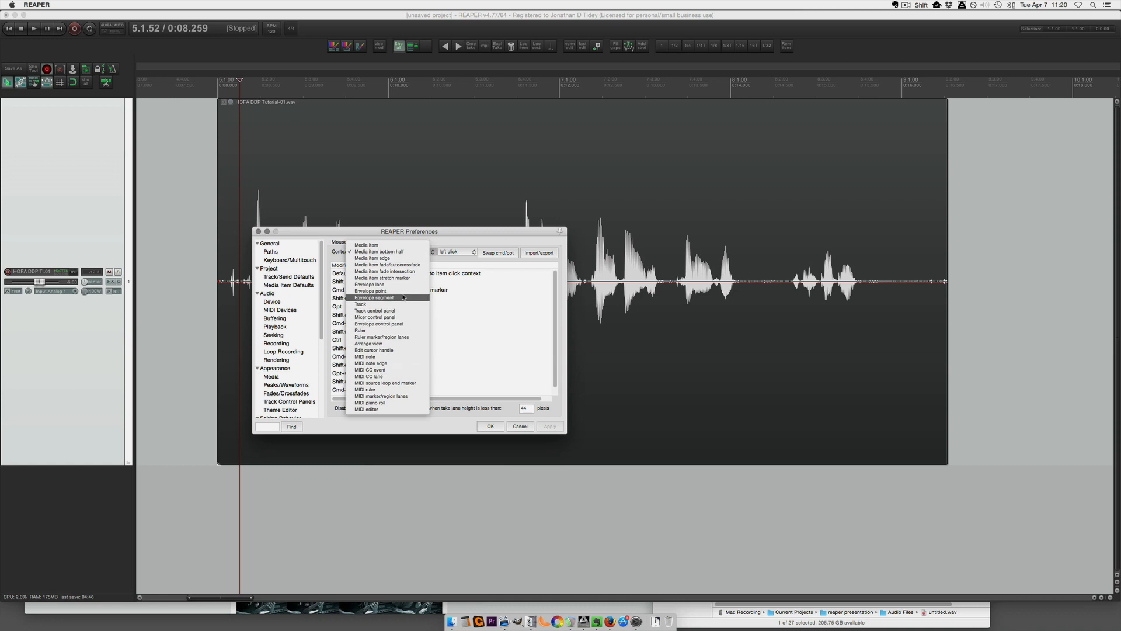
pyautogui.click(375, 297)
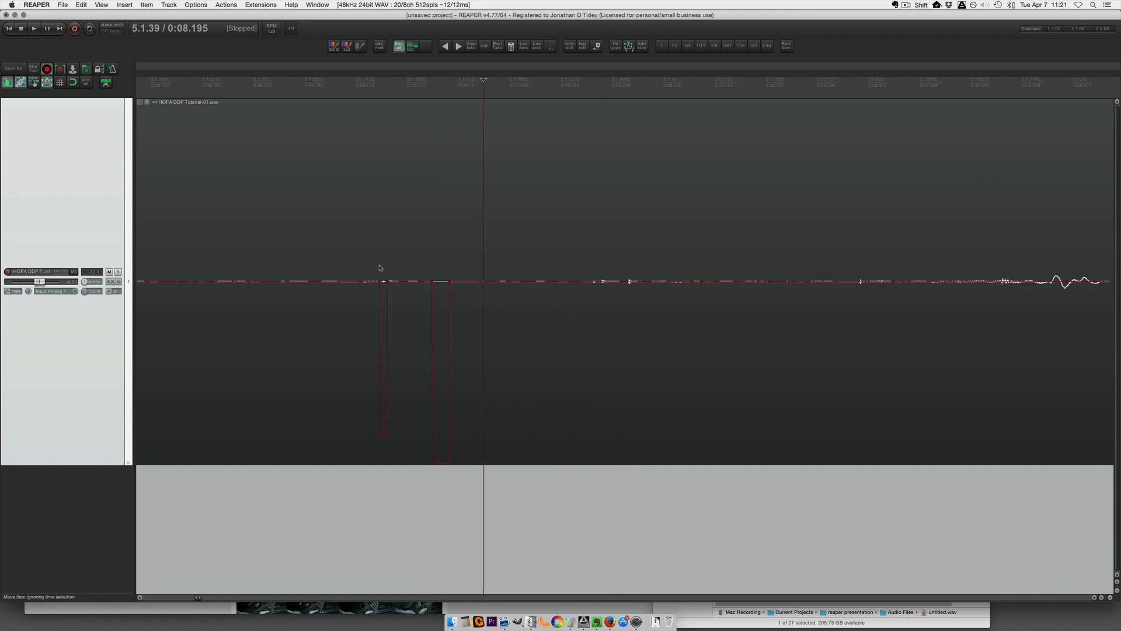
pyautogui.moveTo(397, 265)
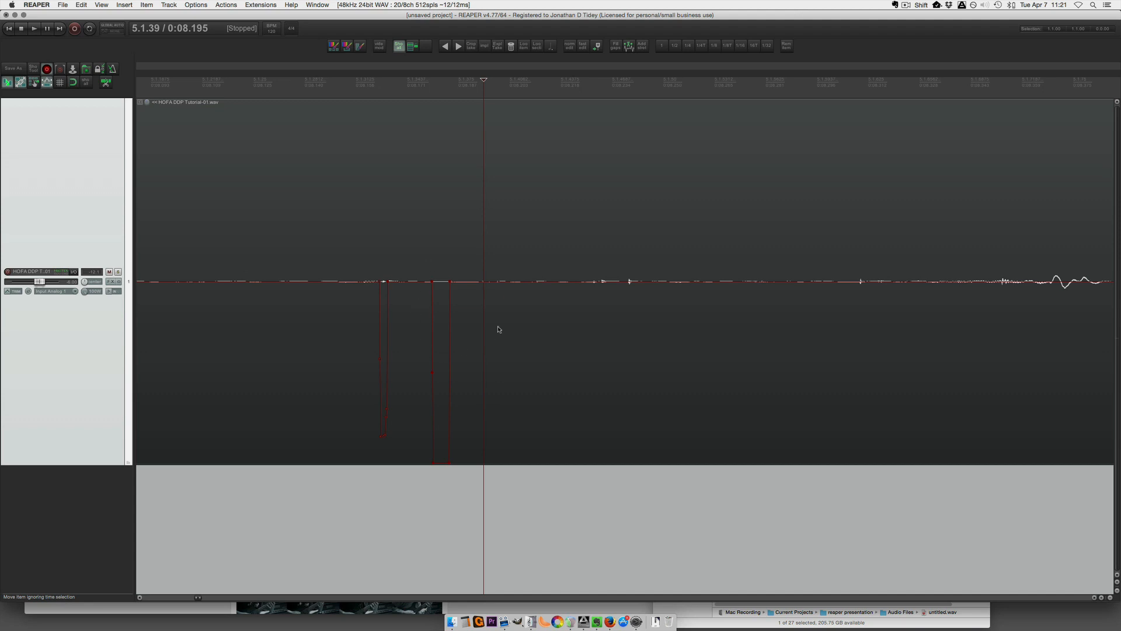
pyautogui.moveTo(383, 283)
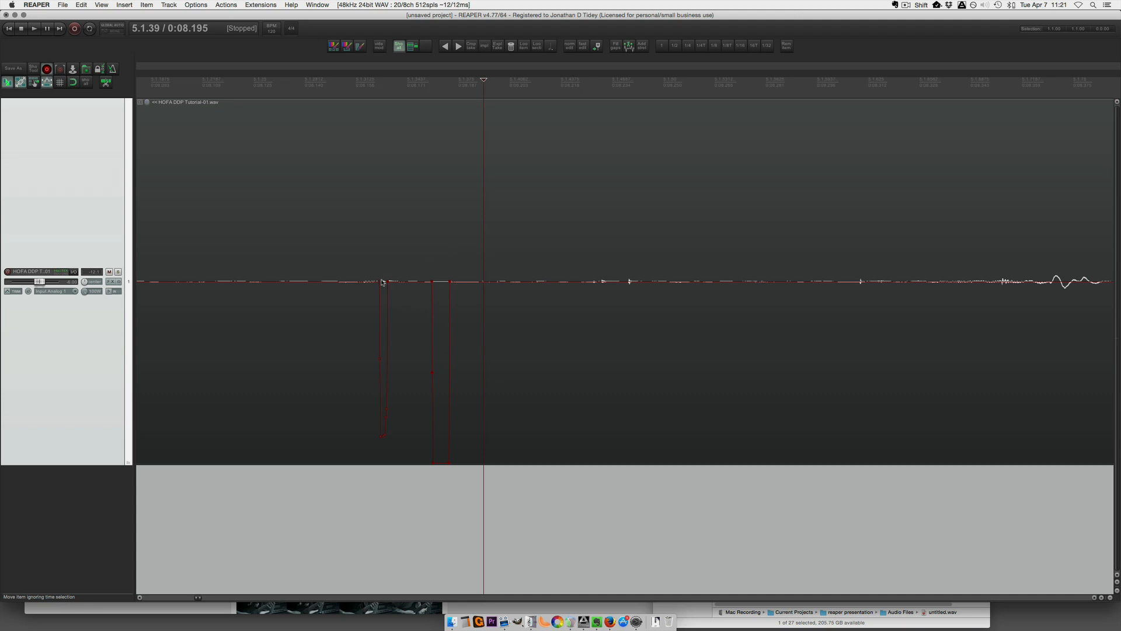
pyautogui.moveTo(427, 430)
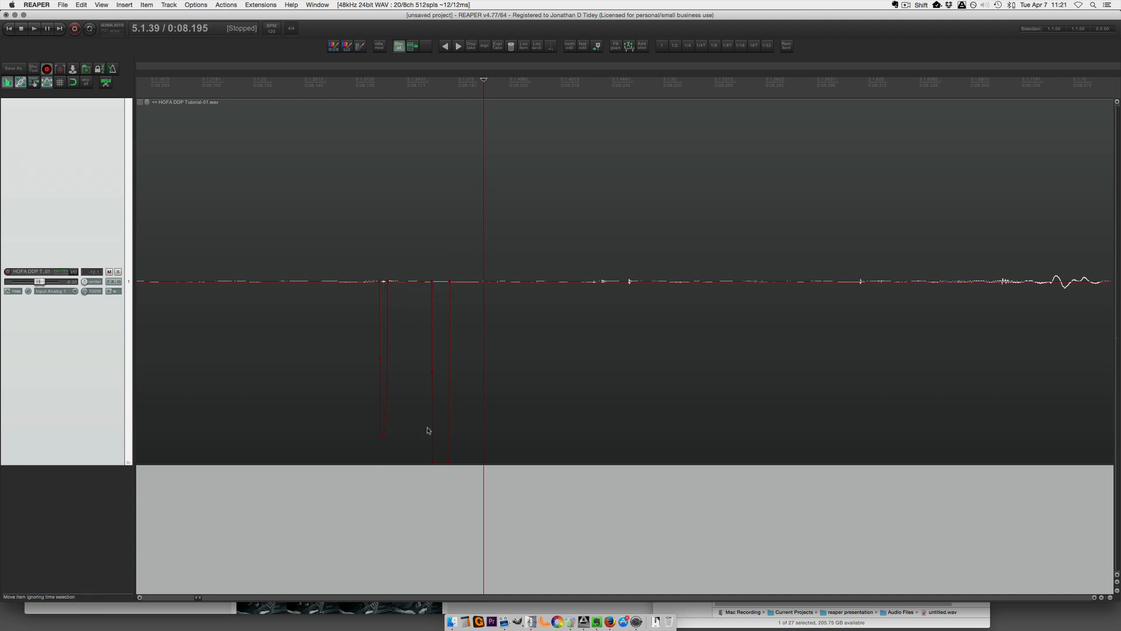
pyautogui.moveTo(597, 329)
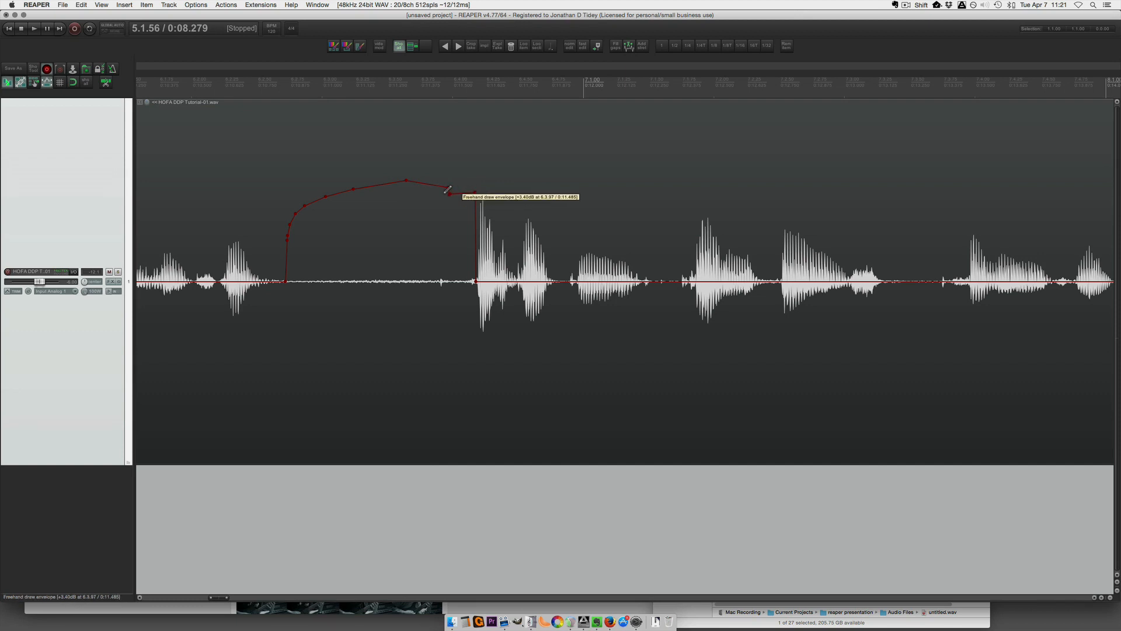
# - Draw the envelope down into a flat dip over the breath and audition the phrase
pyautogui.click(33, 28)
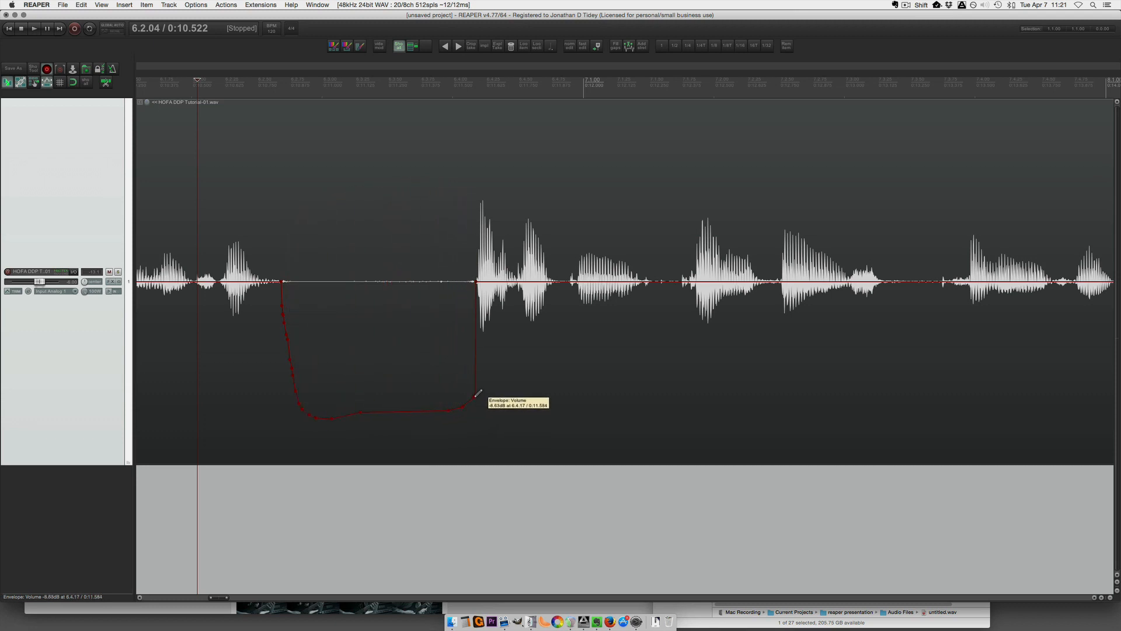
pyautogui.click(34, 28)
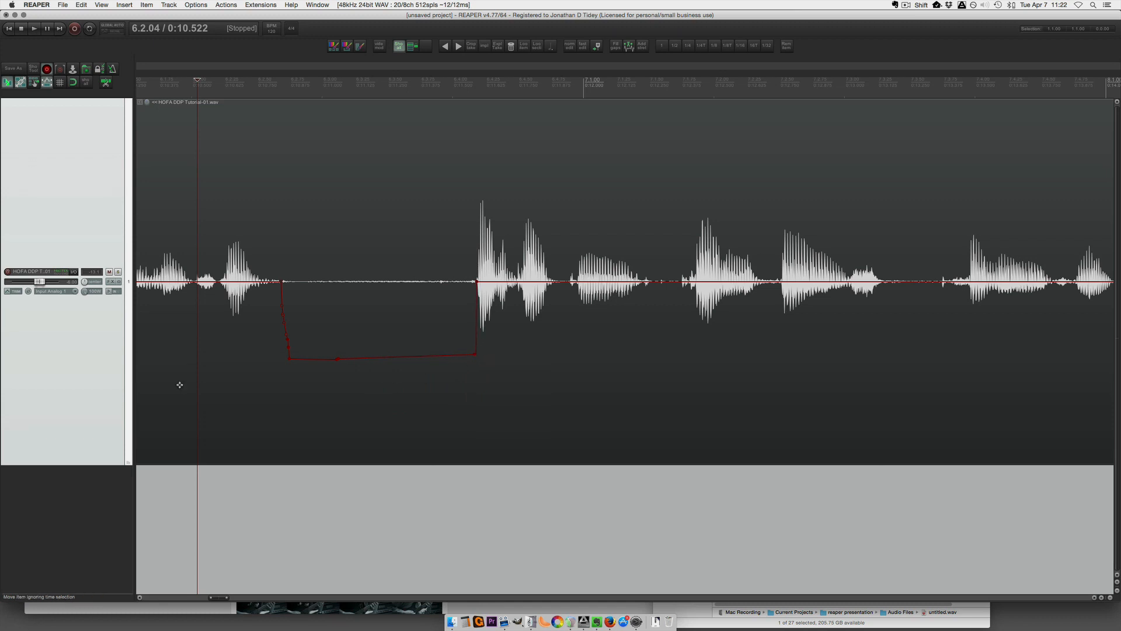
pyautogui.click(34, 28)
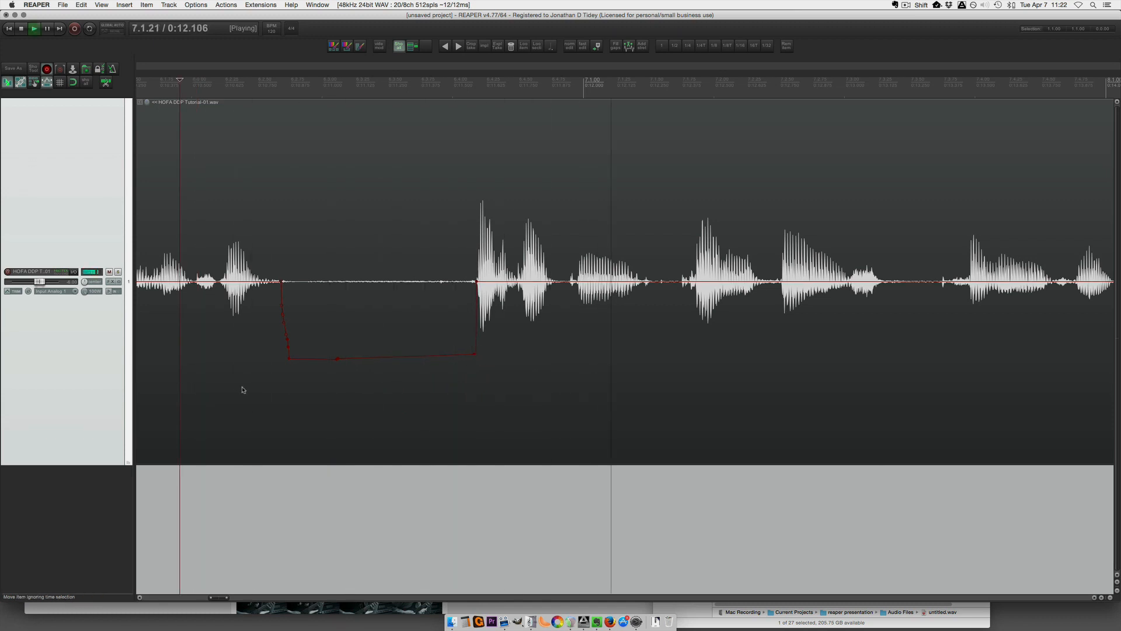
pyautogui.click(21, 28)
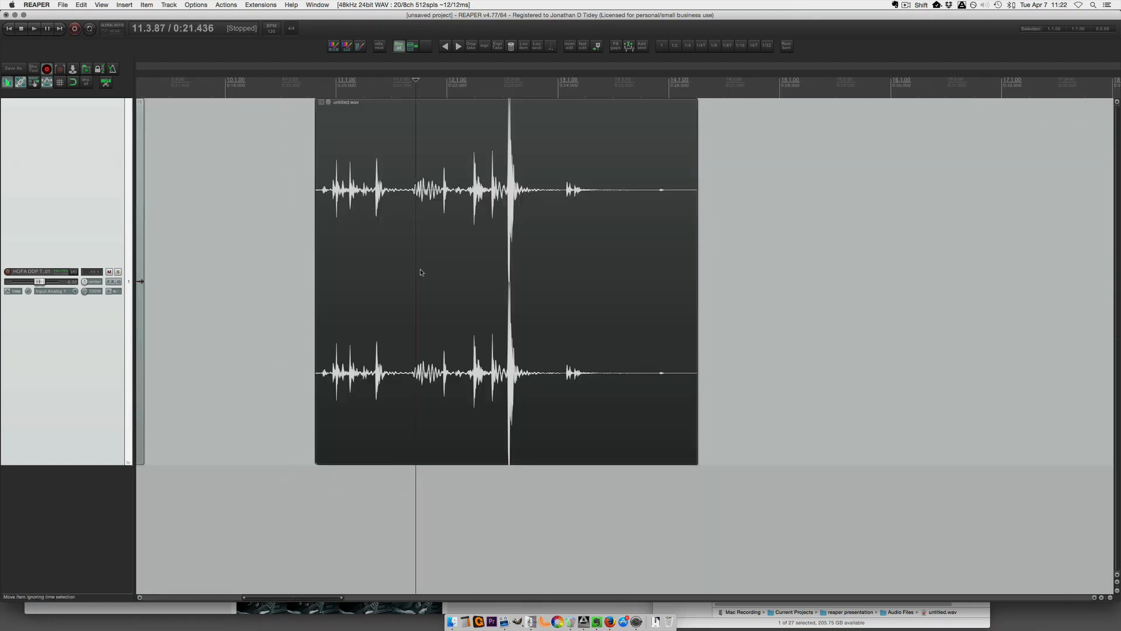
pyautogui.moveTo(405, 262)
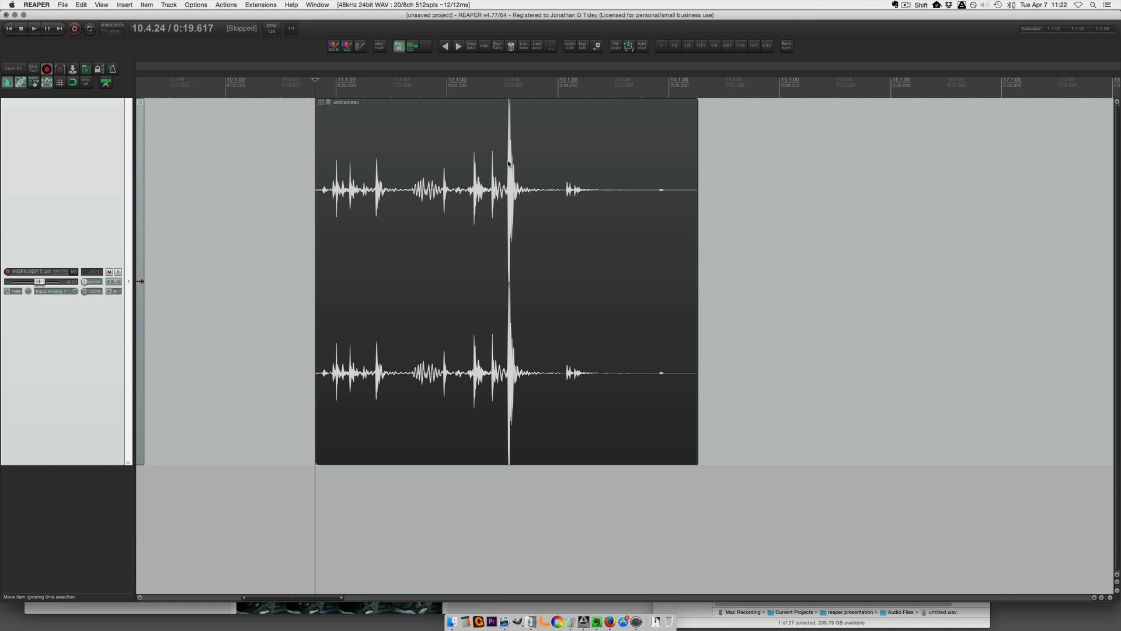
pyautogui.moveTo(375, 263)
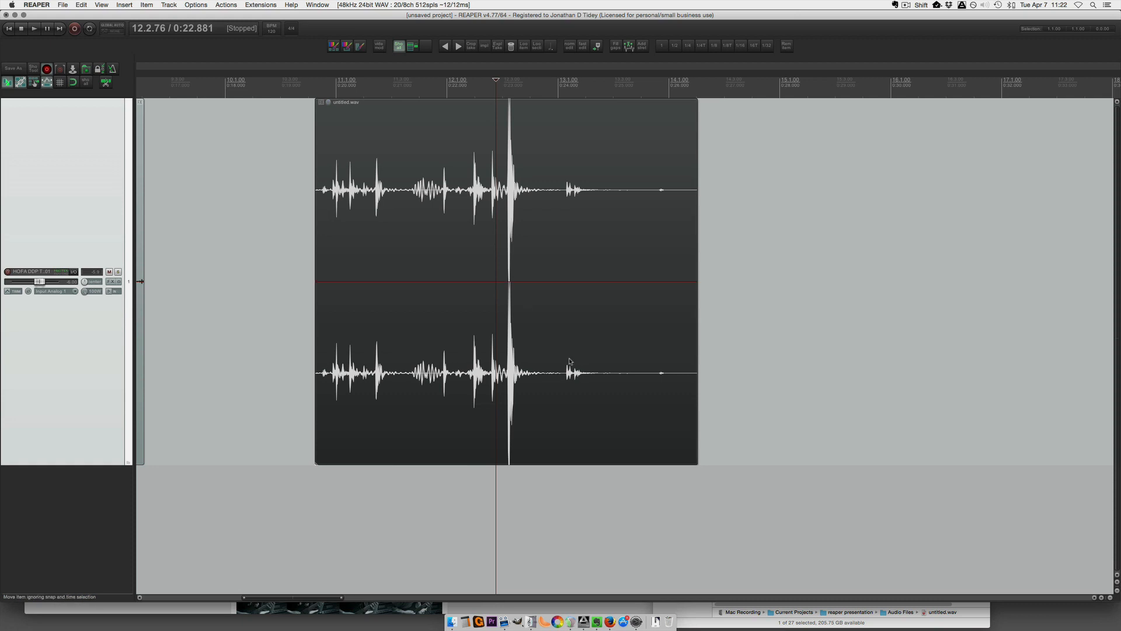
pyautogui.moveTo(507, 283)
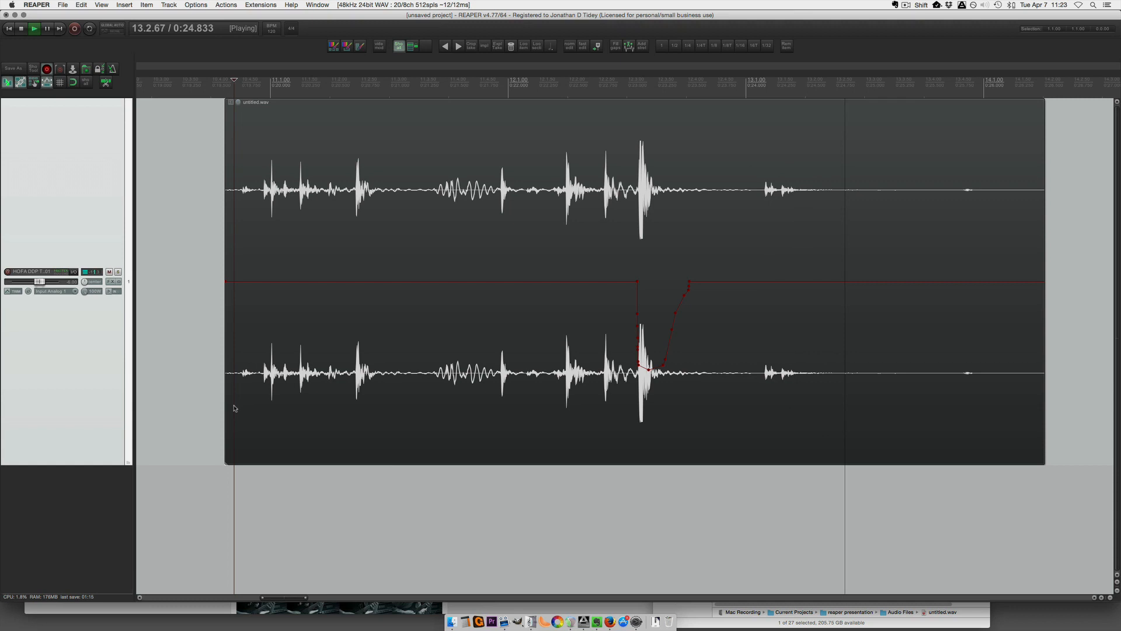
# - Stop playback after auditioning the dipped printer-lid hit in untitled.wav
pyautogui.click(21, 29)
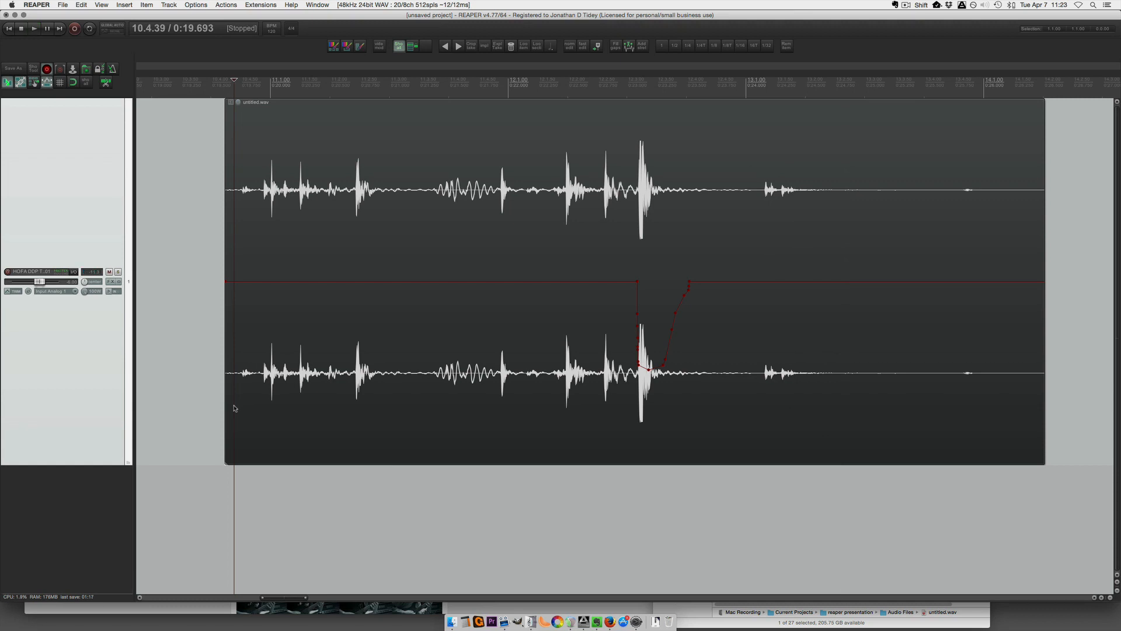